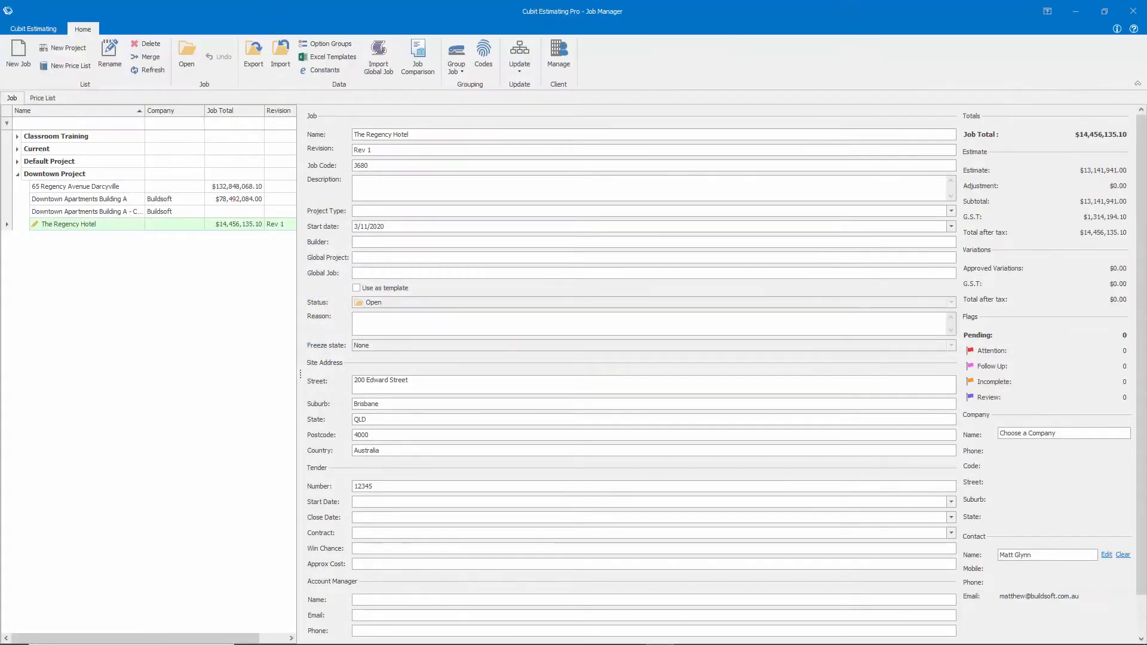
Open The Regency Hotel job and its 3D model, then start Cubit Select from the ribbon.
double_click(69, 224)
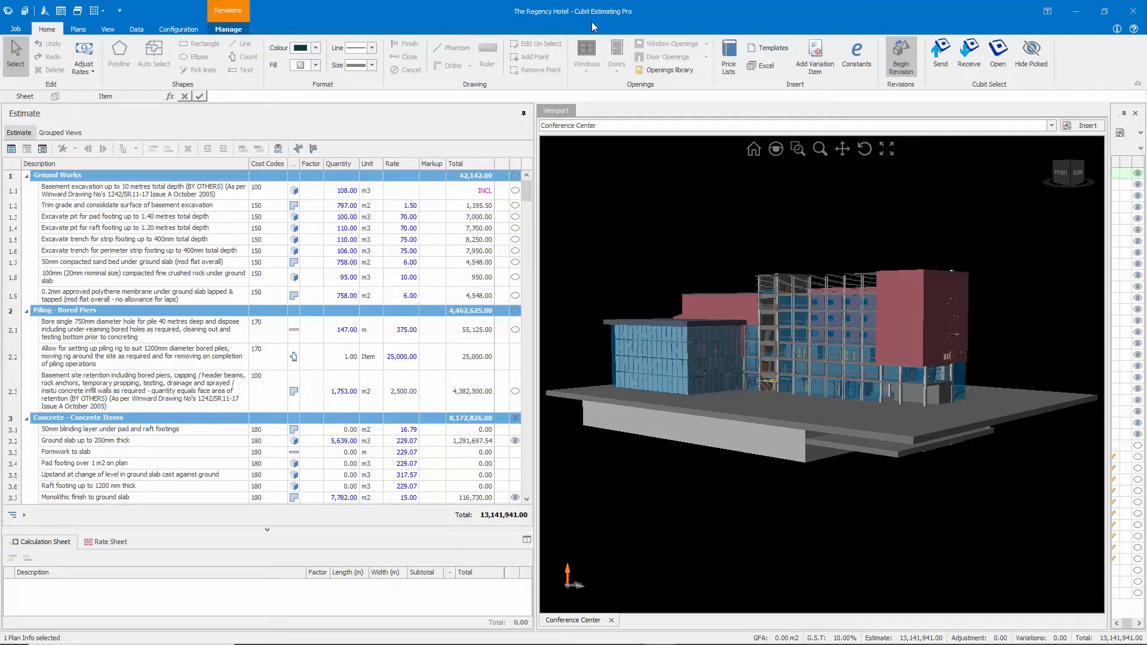
mouse_move(638, 27)
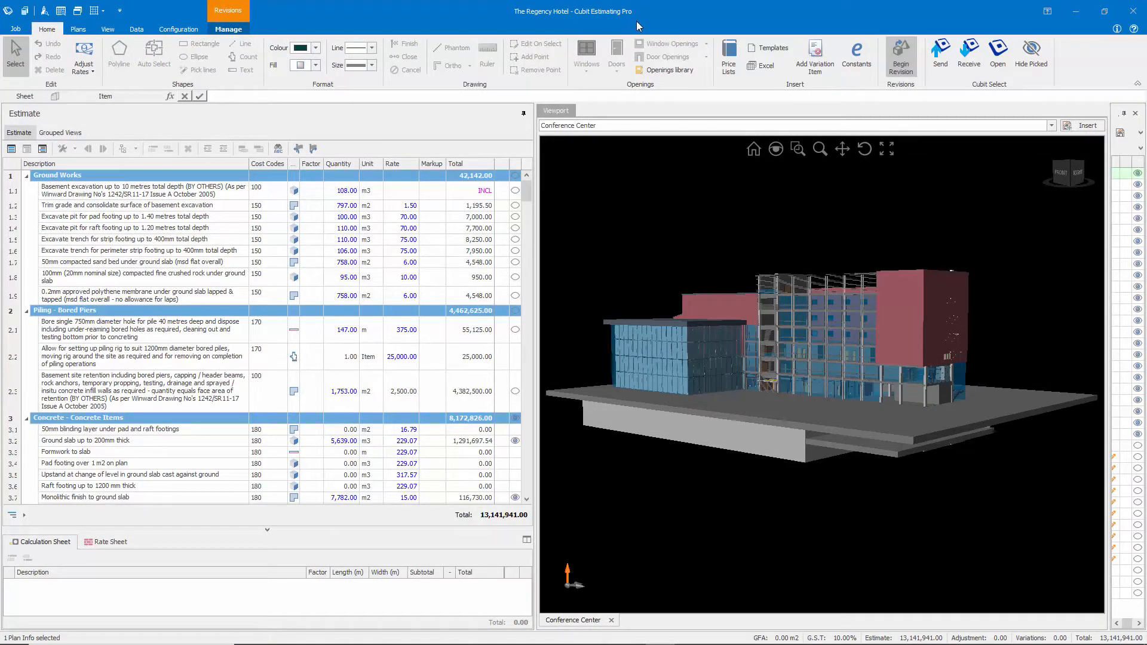
mouse_move(834, 35)
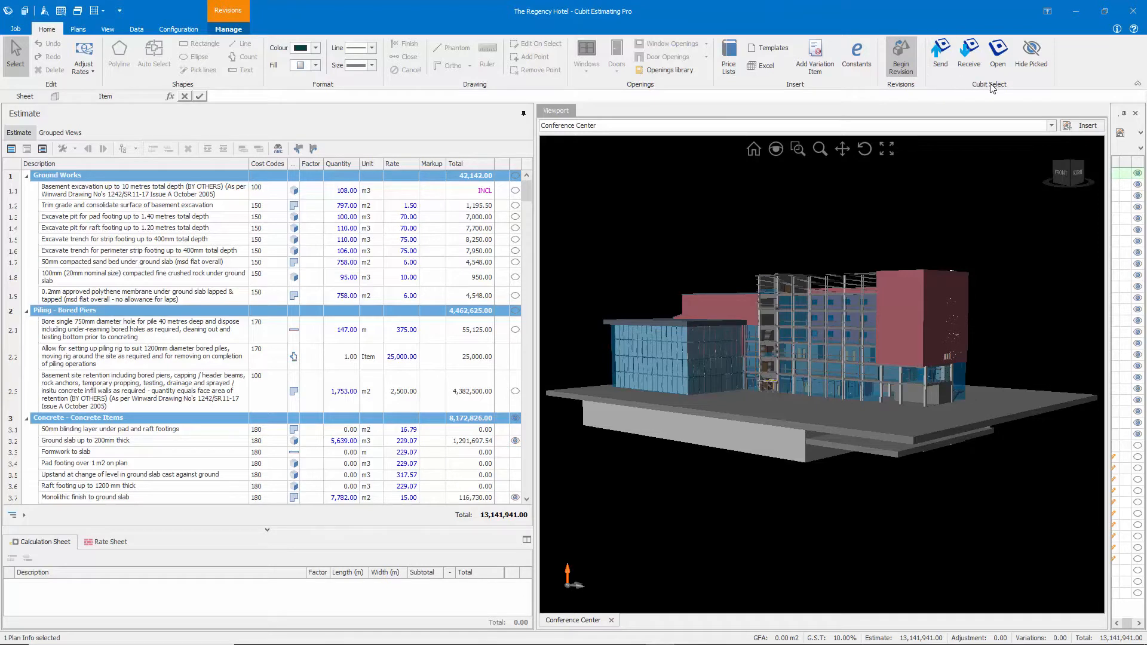
mouse_move(997, 55)
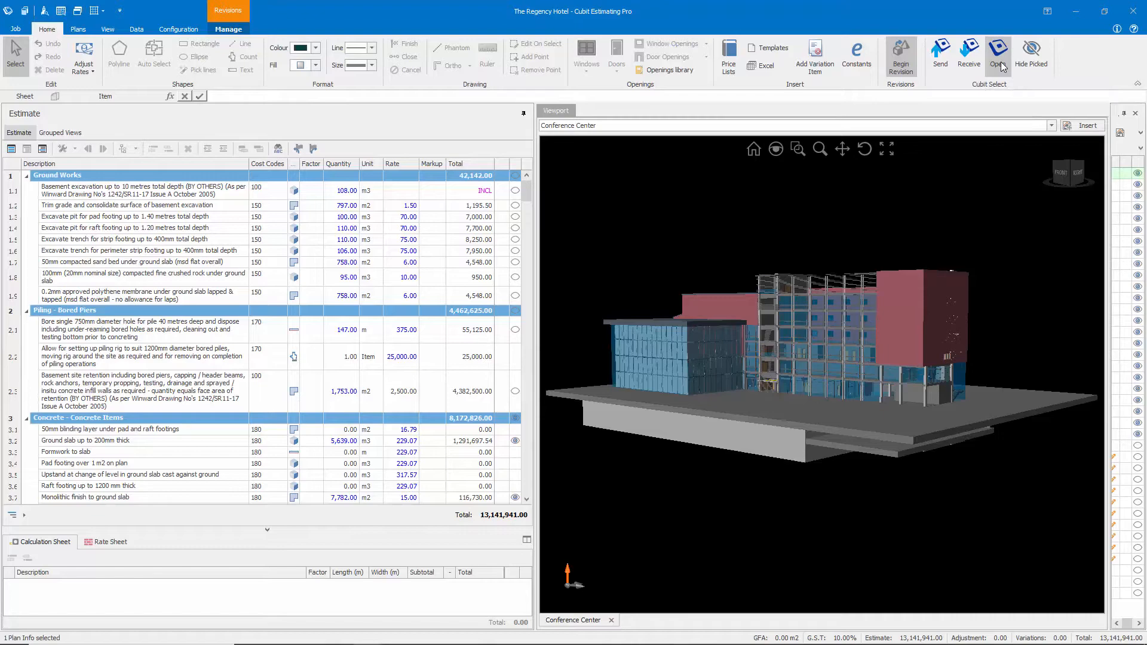
click(997, 55)
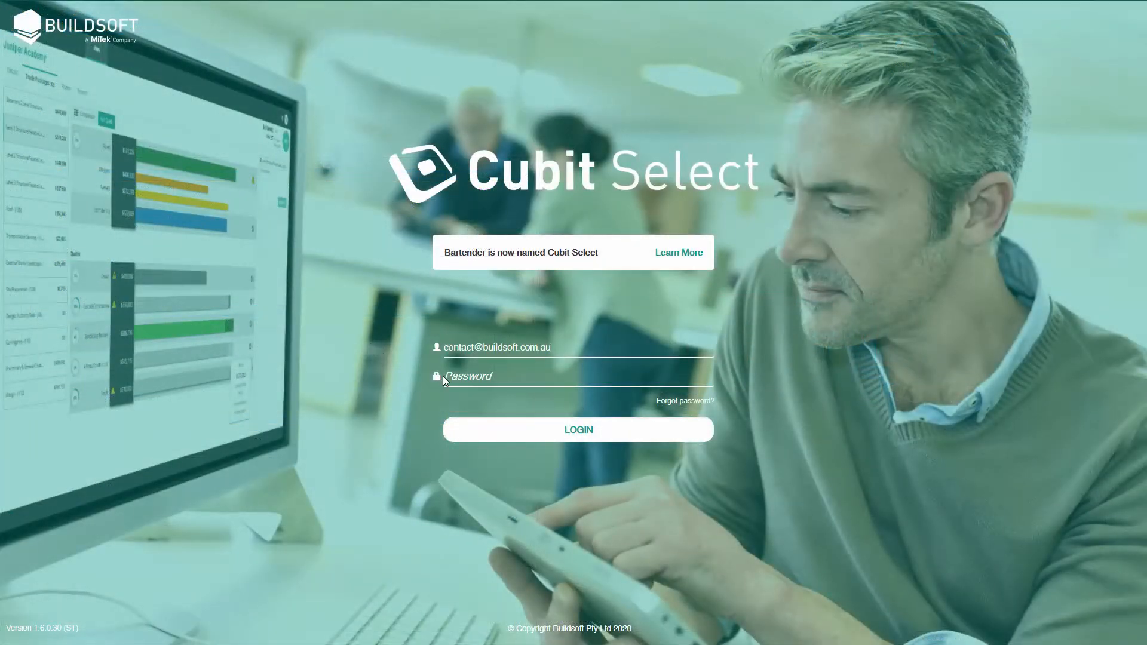
Log in to Cubit Select with the account password.
text(password)
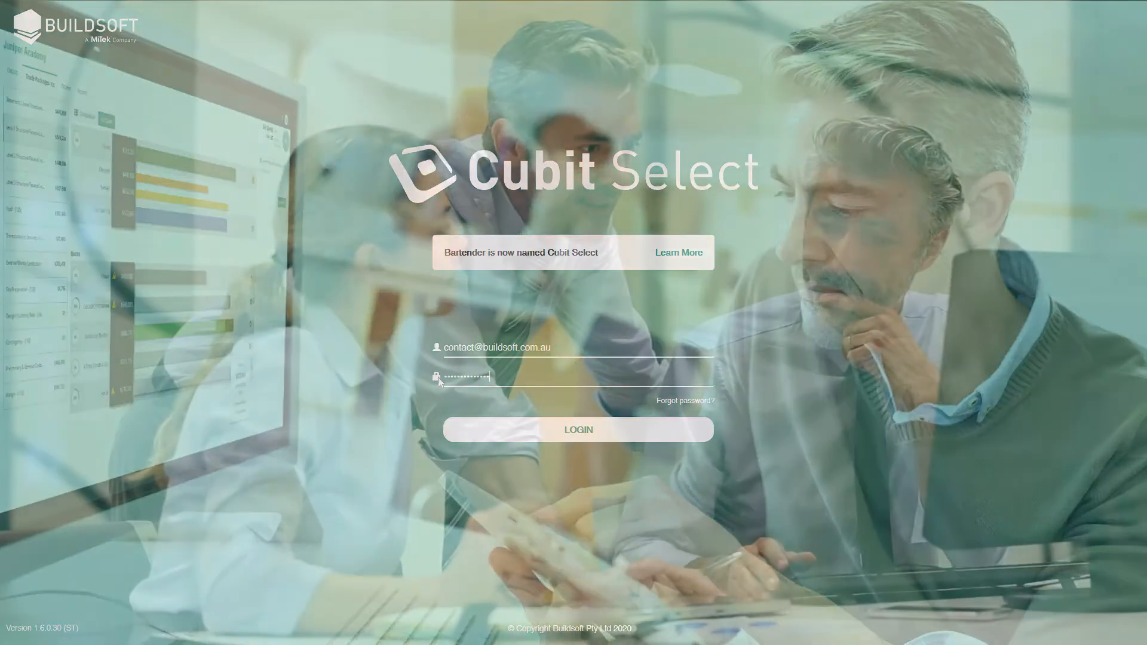
click(578, 430)
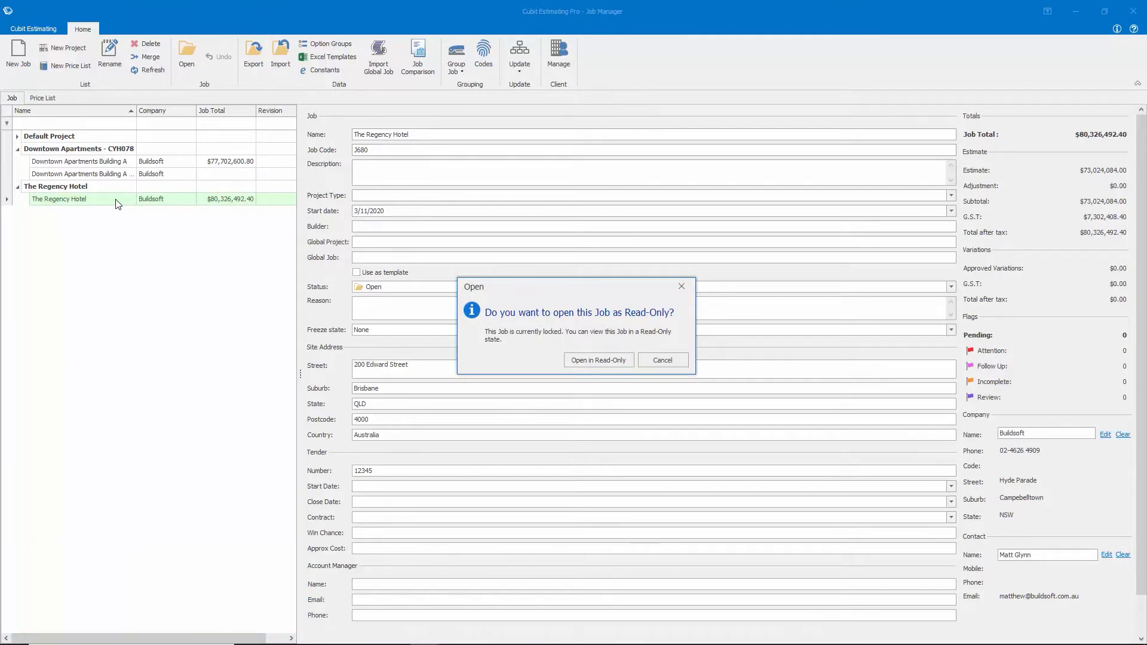
mouse_move(536, 359)
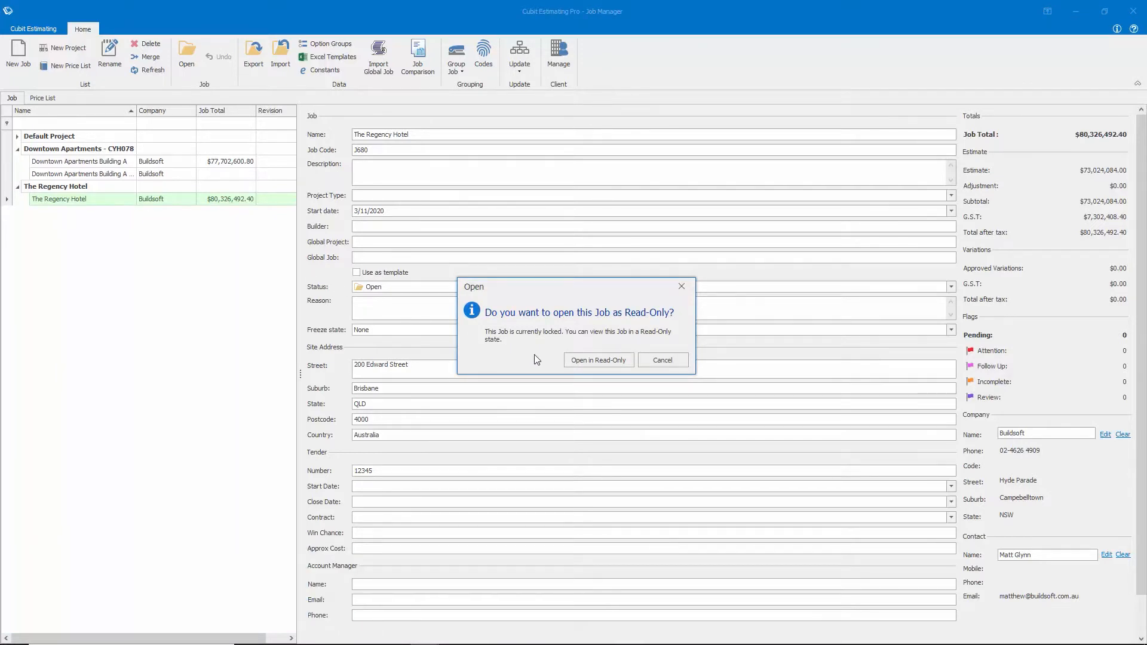
Choose Open in Read-Only for the locked Regency Hotel job and open it.
click(662, 359)
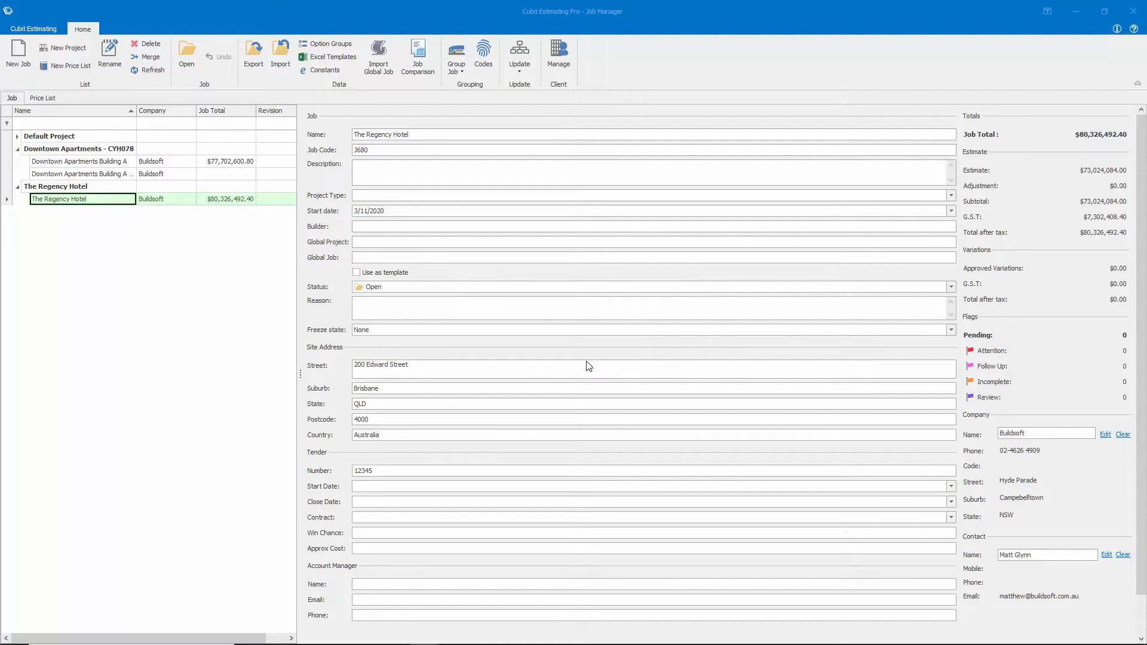
double_click(83, 199)
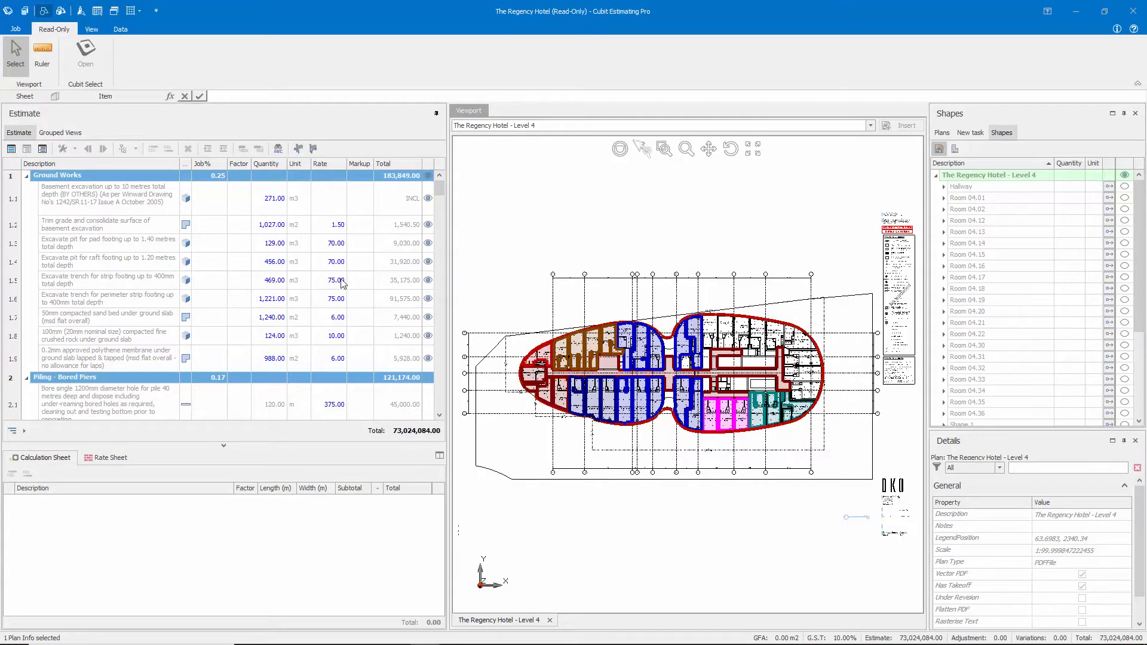
click(269, 224)
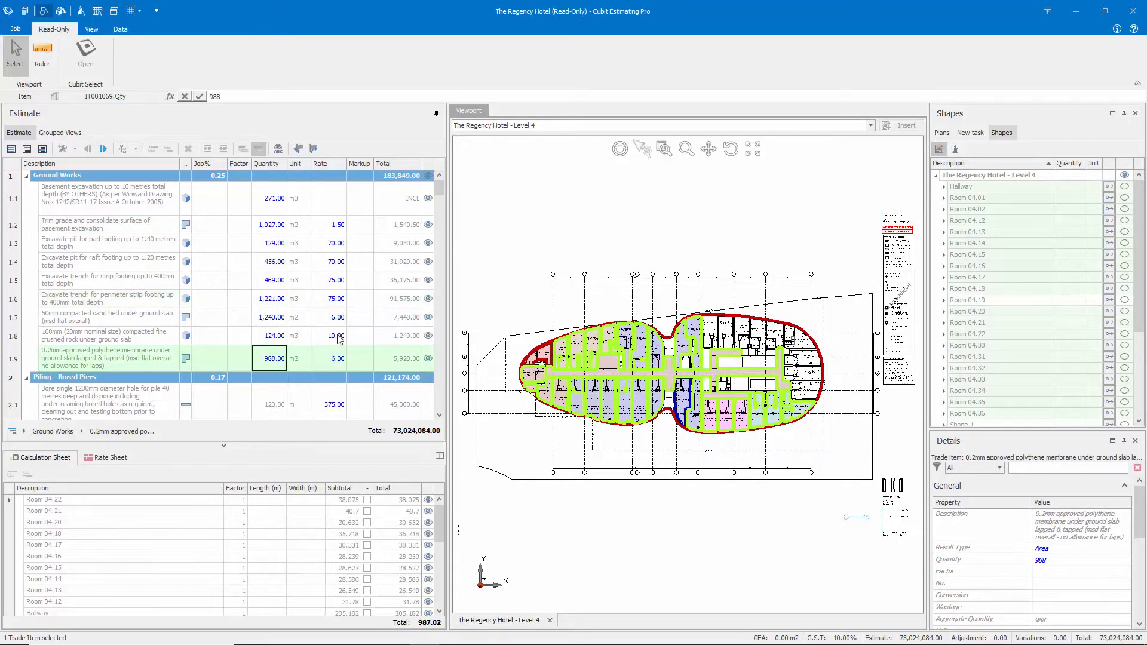
click(333, 336)
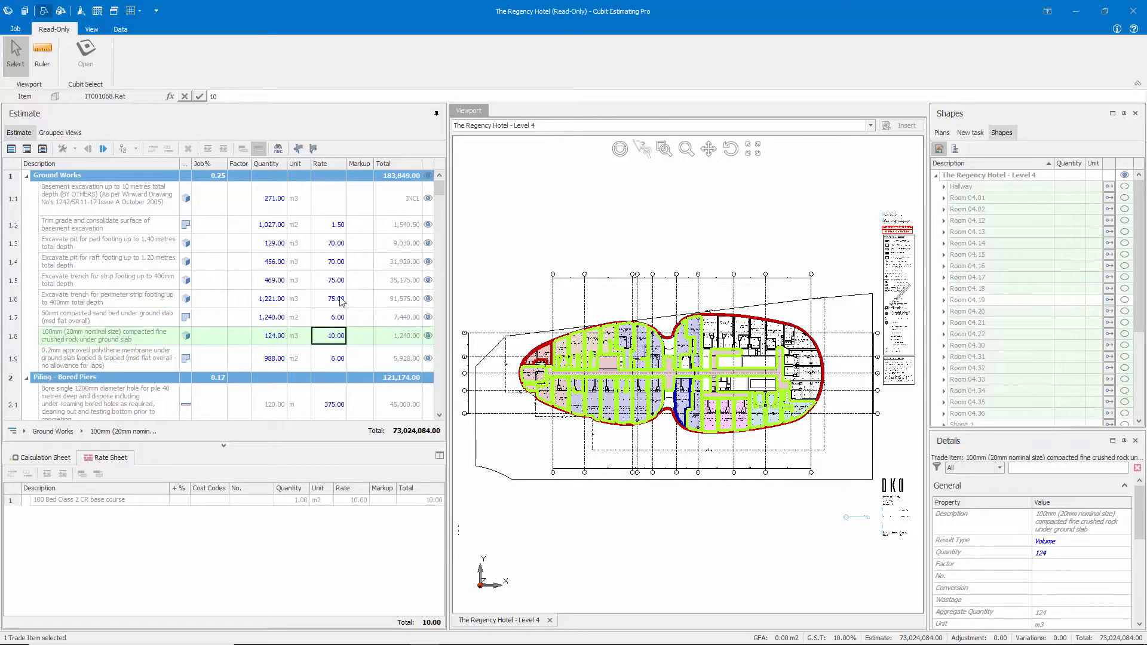
click(329, 299)
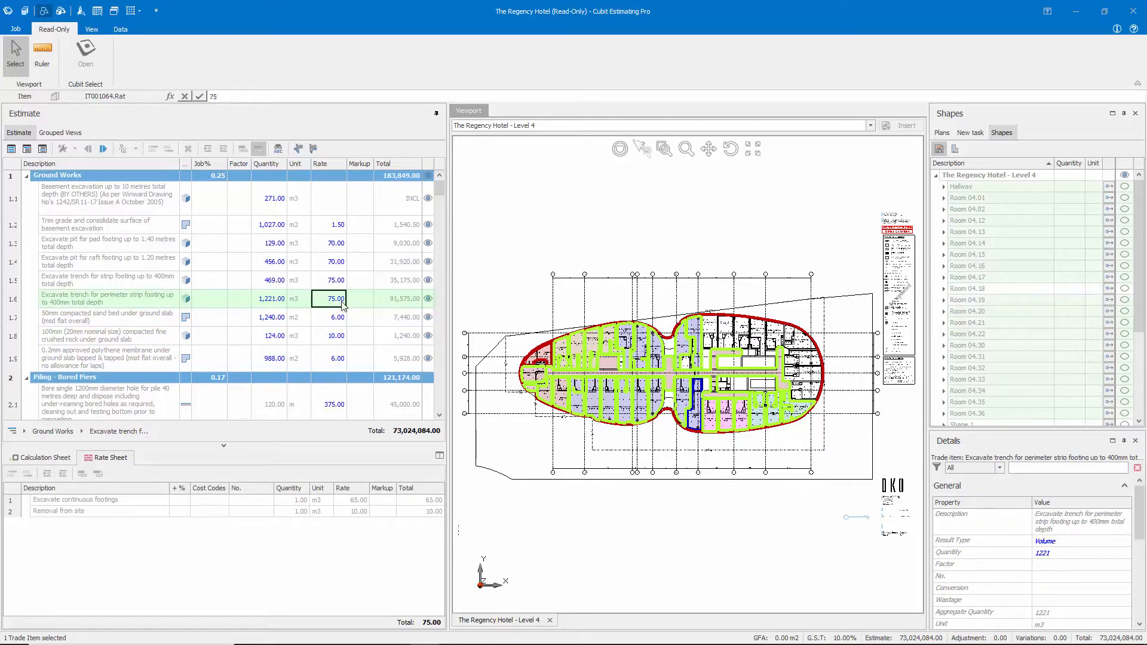
scroll(down, 3)
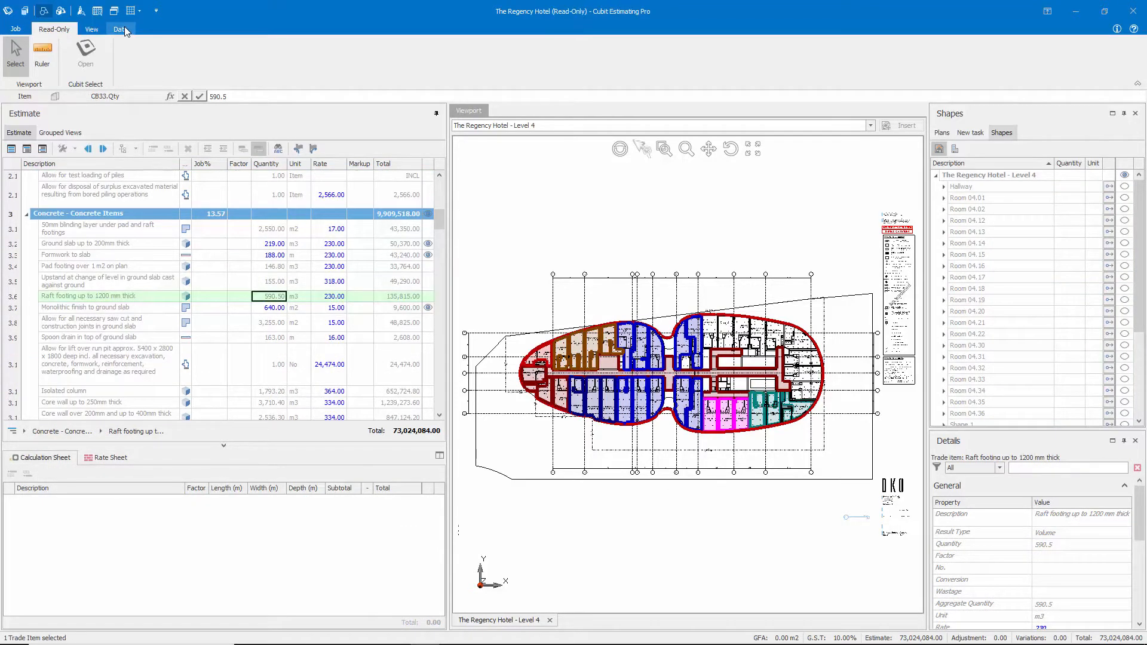
click(119, 29)
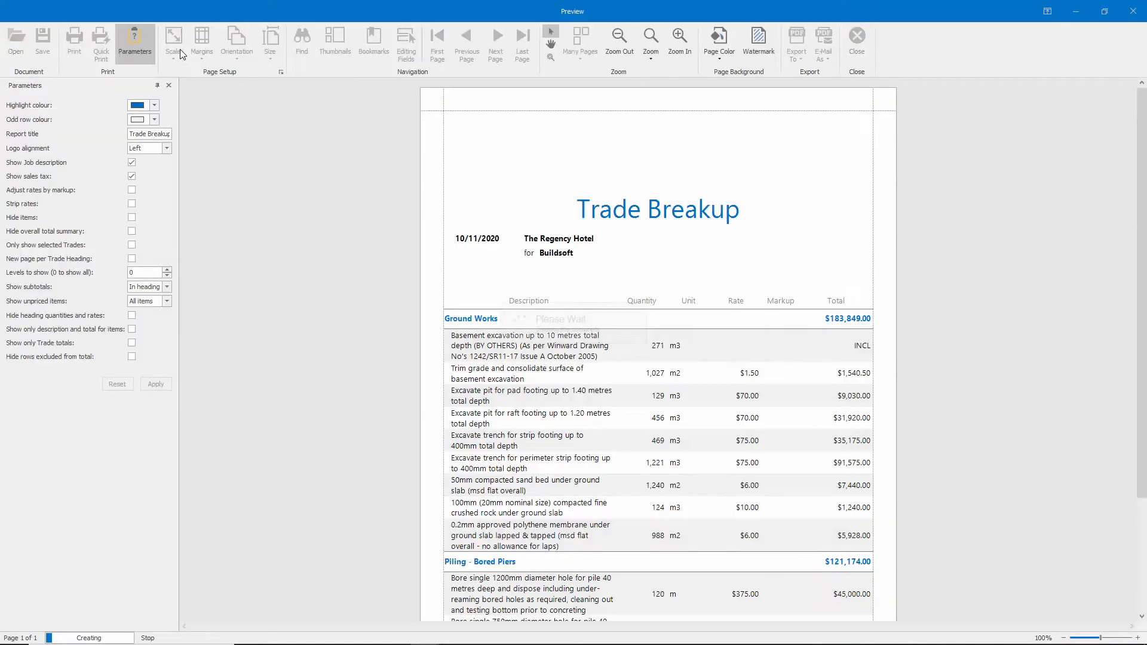
mouse_move(174, 40)
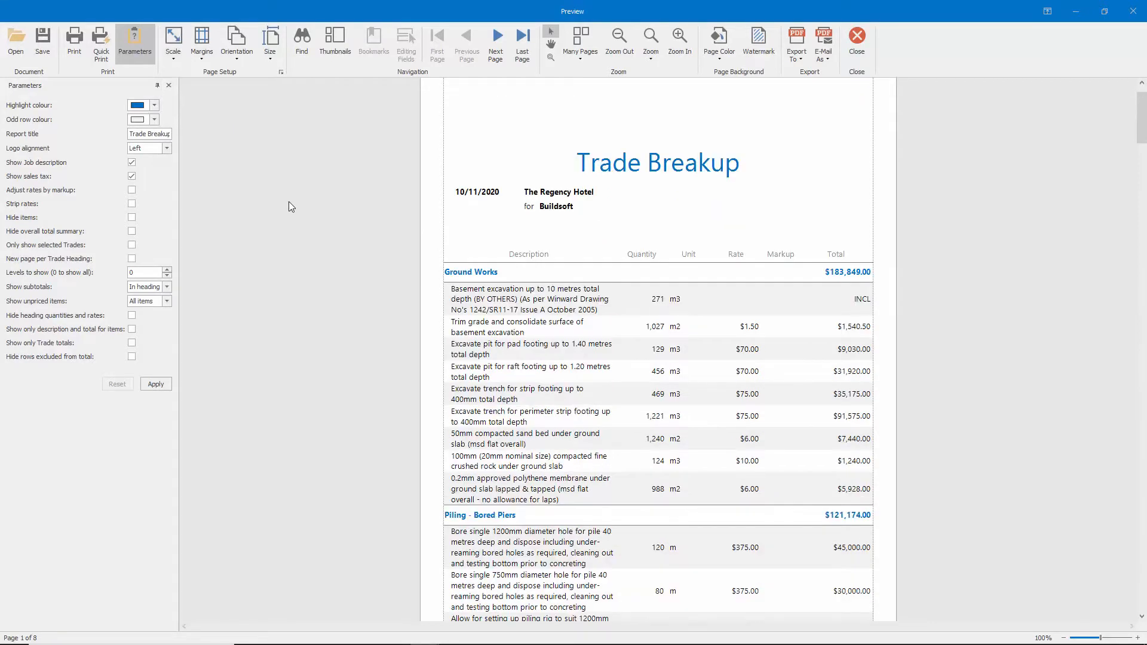
Scroll down through the Trade Breakup report preview.
scroll(down, 3)
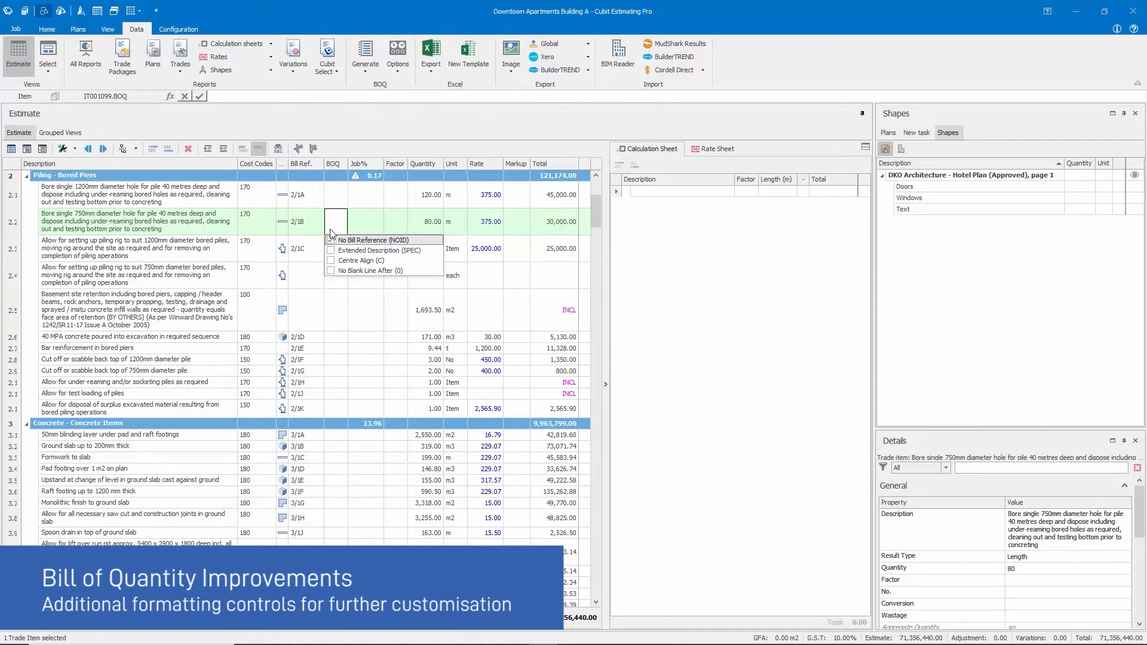
Give the piling items BOQ flags NOID, SPEC, centre alignment and no trailing blank line.
click(375, 240)
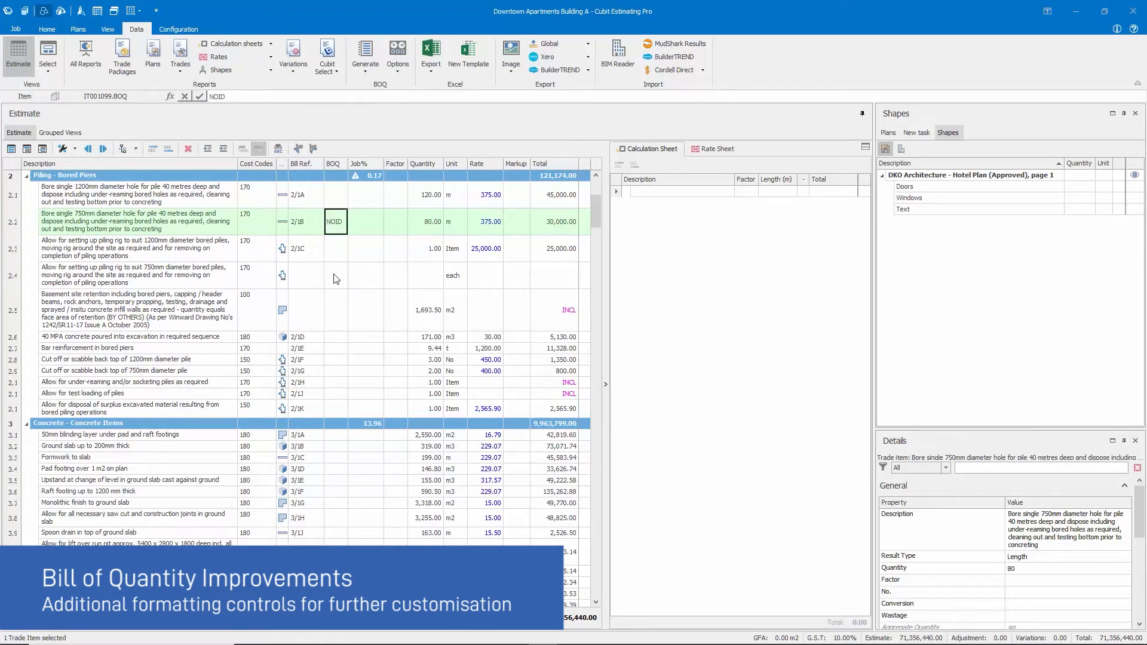
click(336, 276)
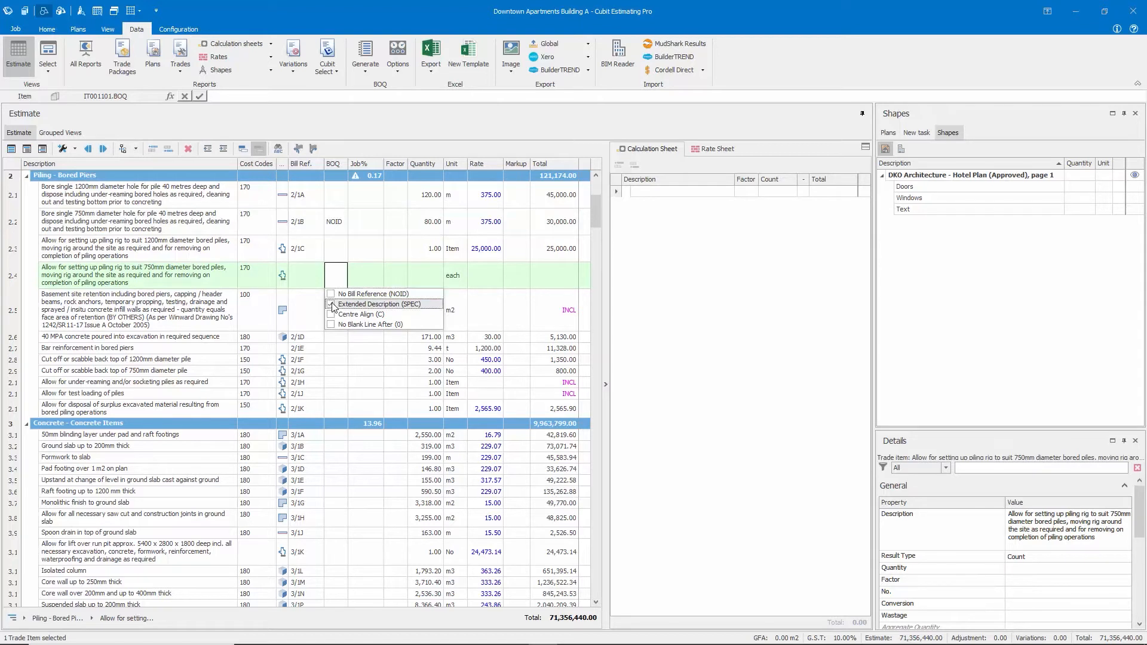
click(380, 303)
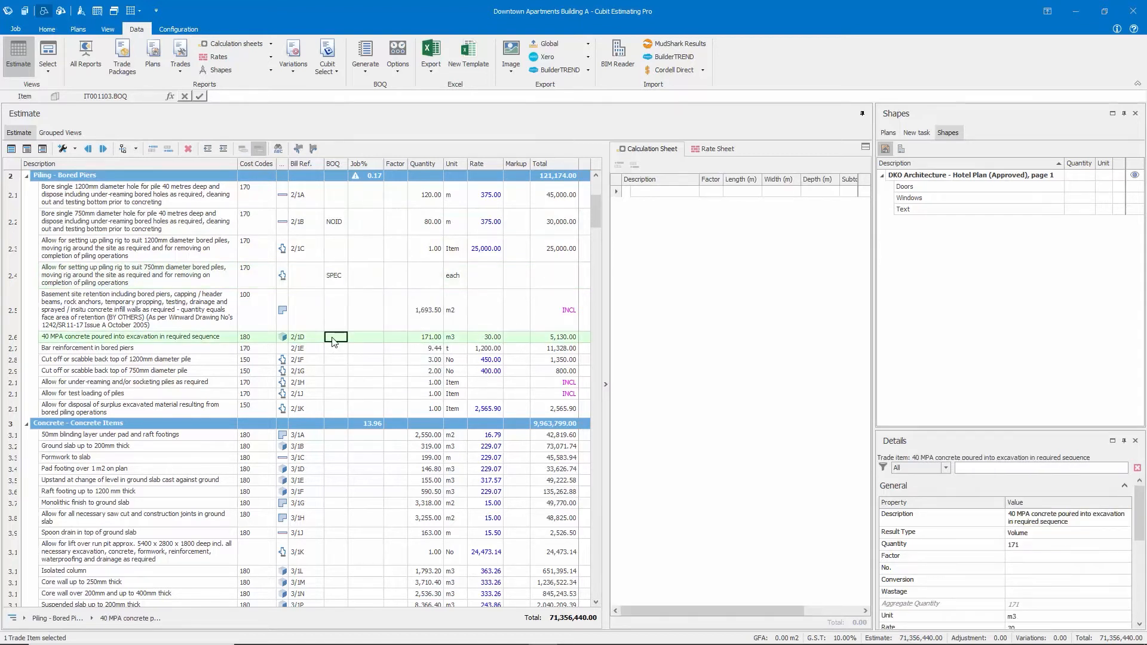
click(336, 337)
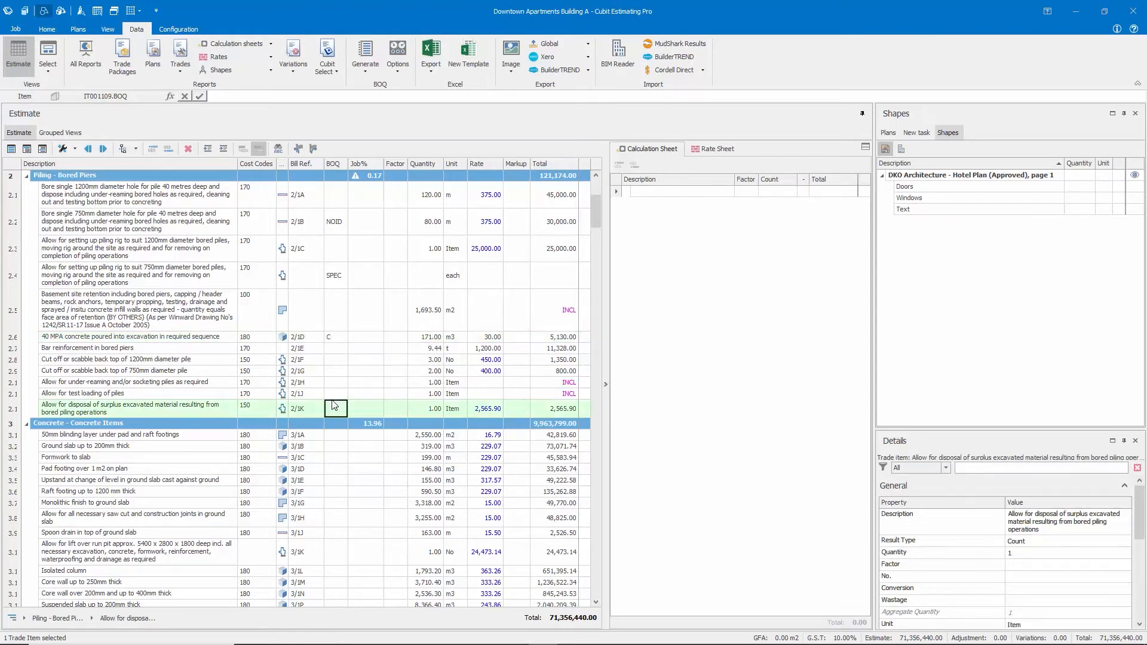
click(336, 408)
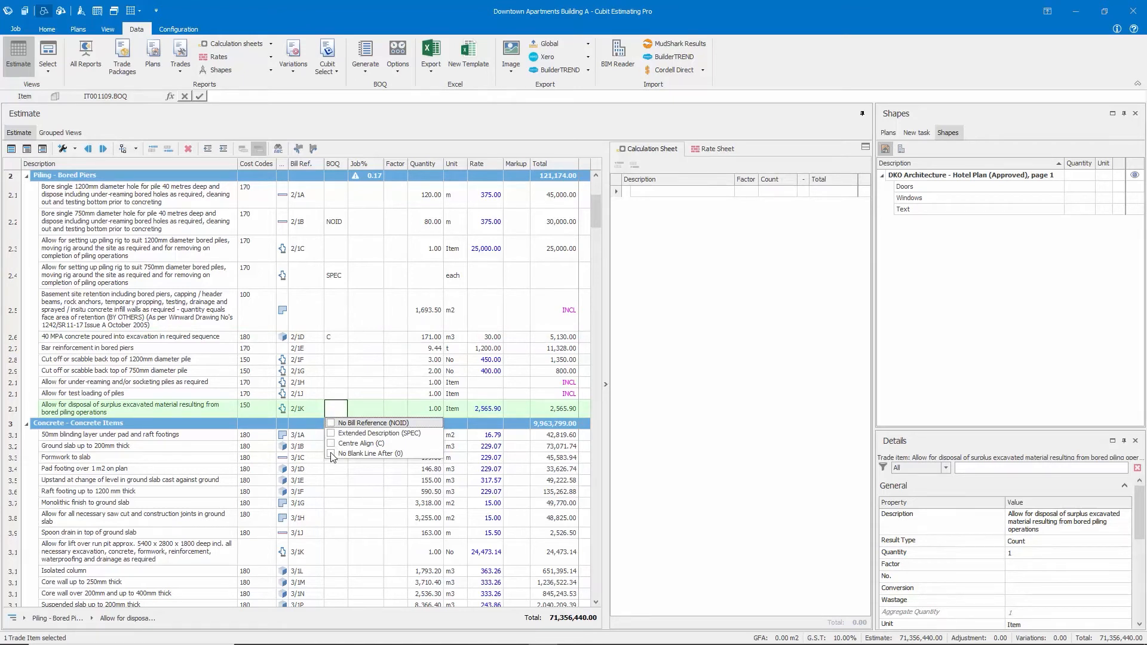
click(331, 454)
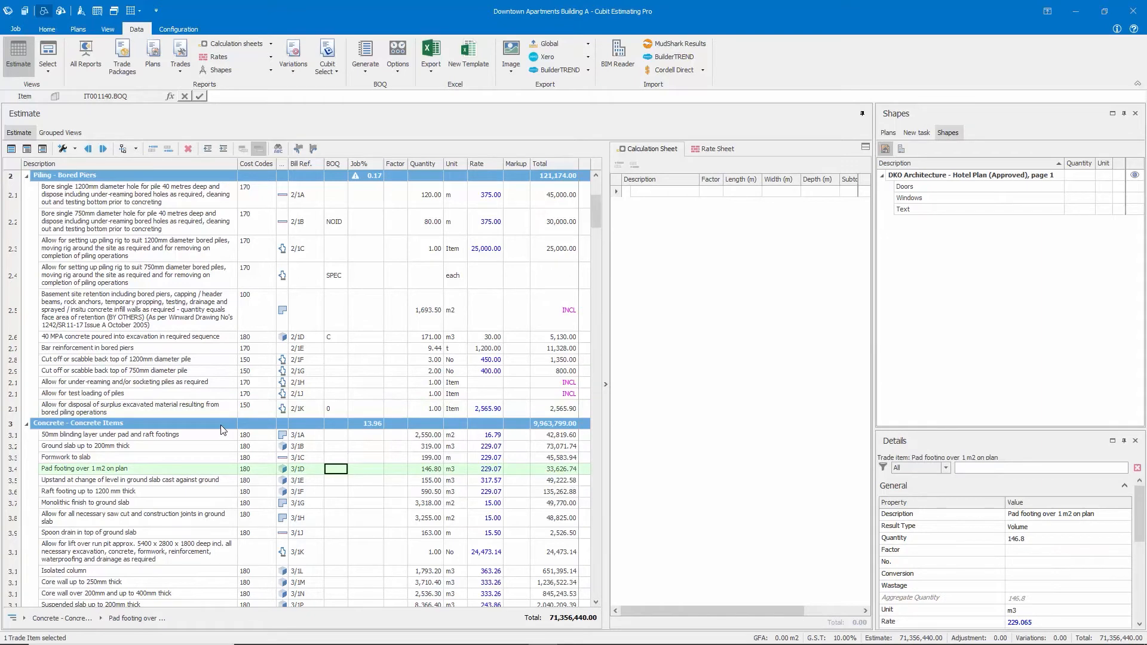
Generate and enlarge the BOQ print preview, then open the Style font list in BOQ Options.
click(364, 55)
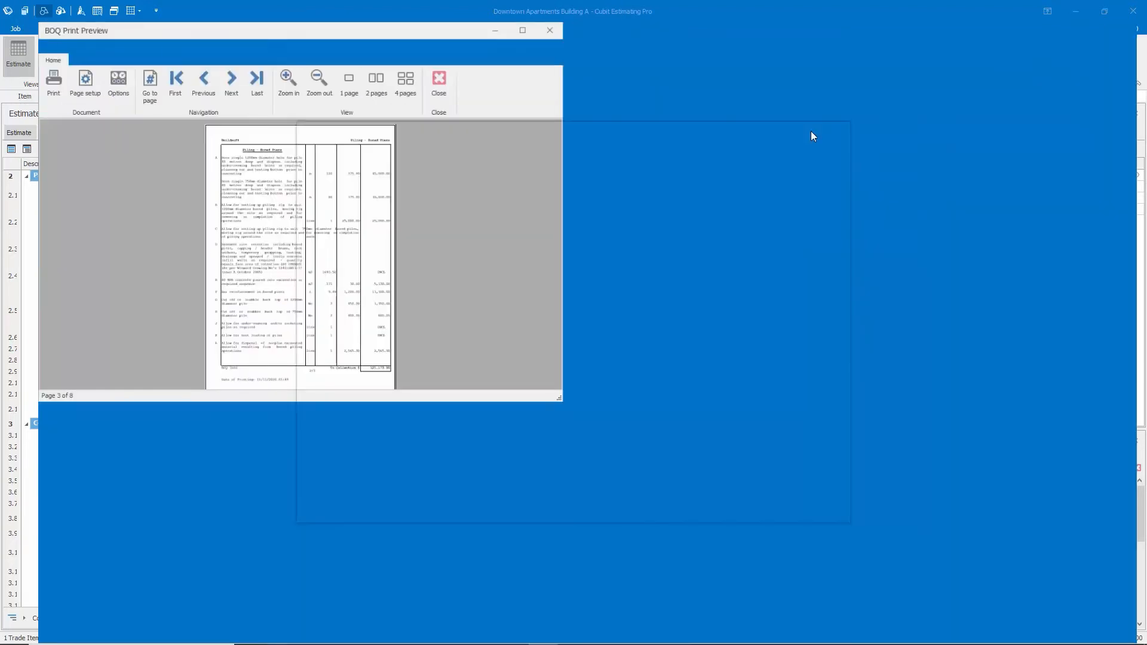
click(522, 29)
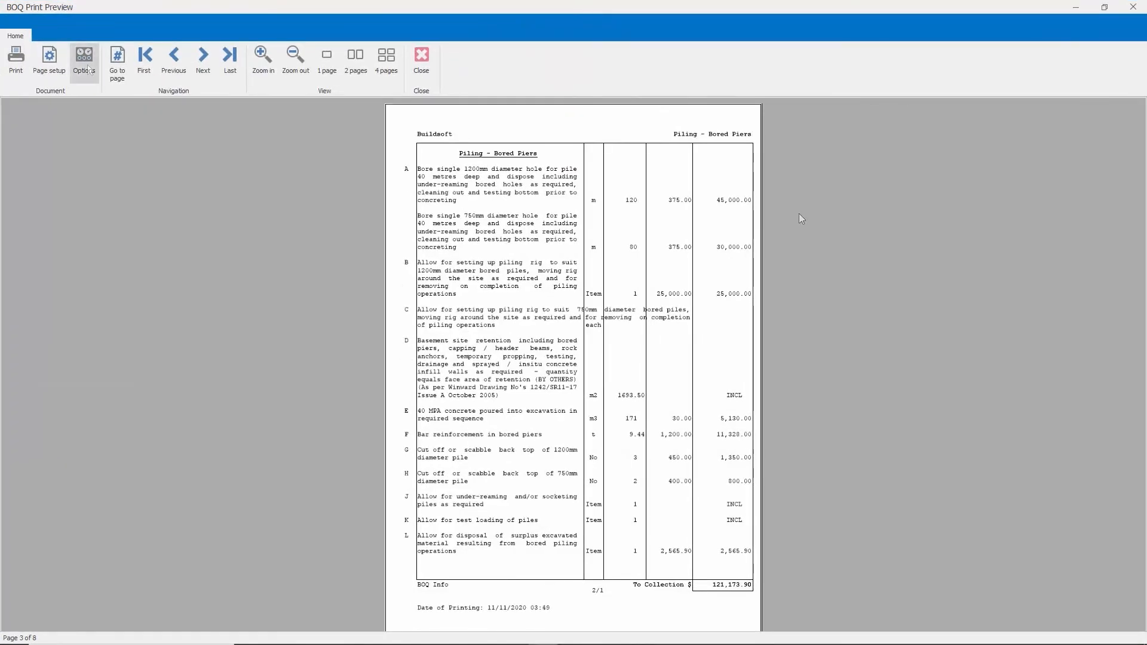
click(84, 59)
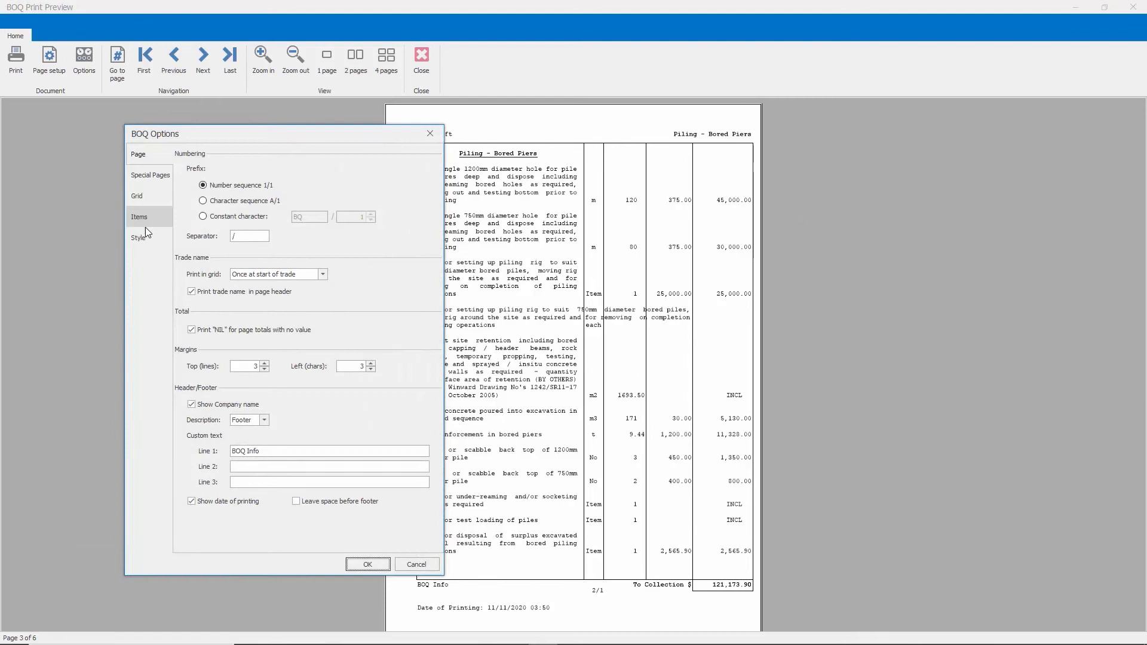
click(138, 237)
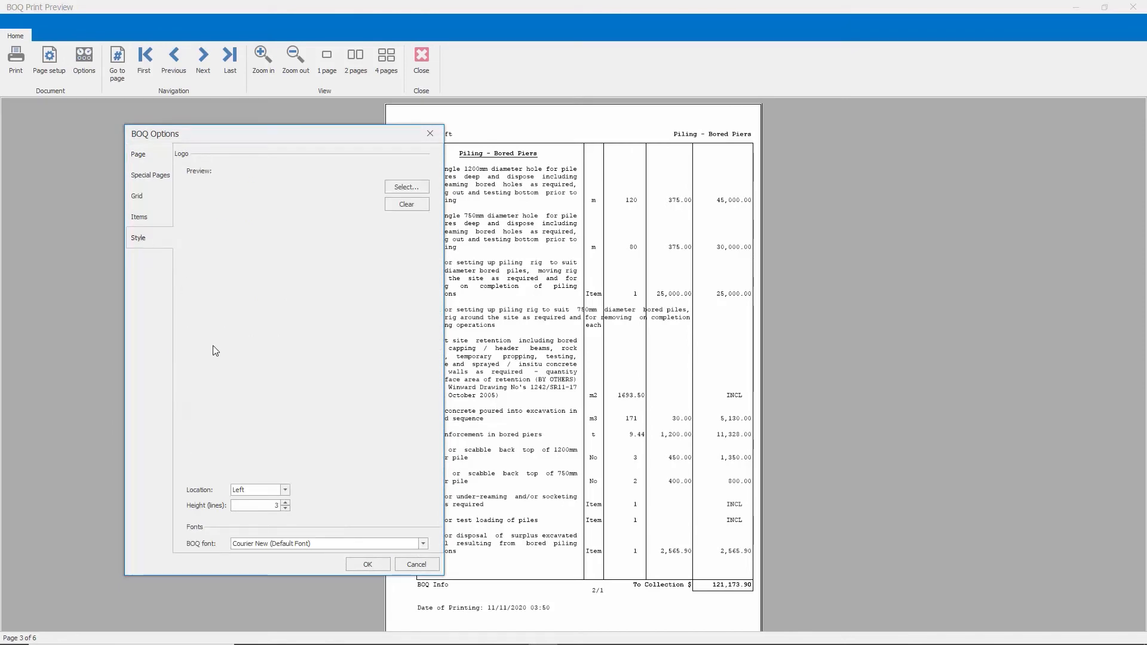
click(424, 543)
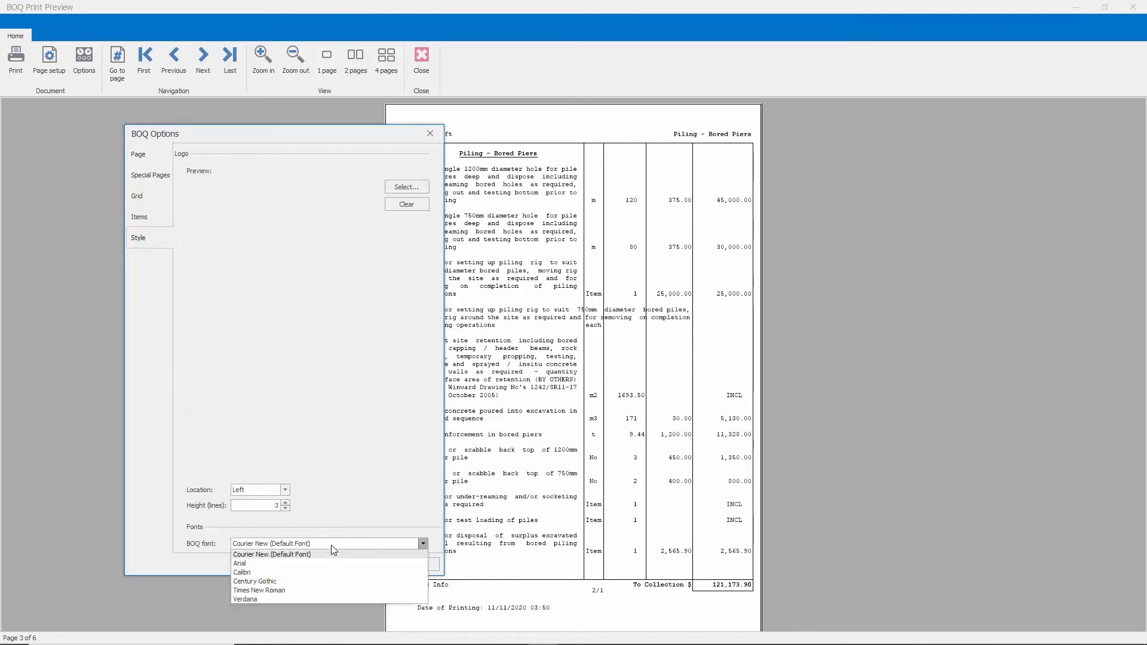
mouse_move(327, 584)
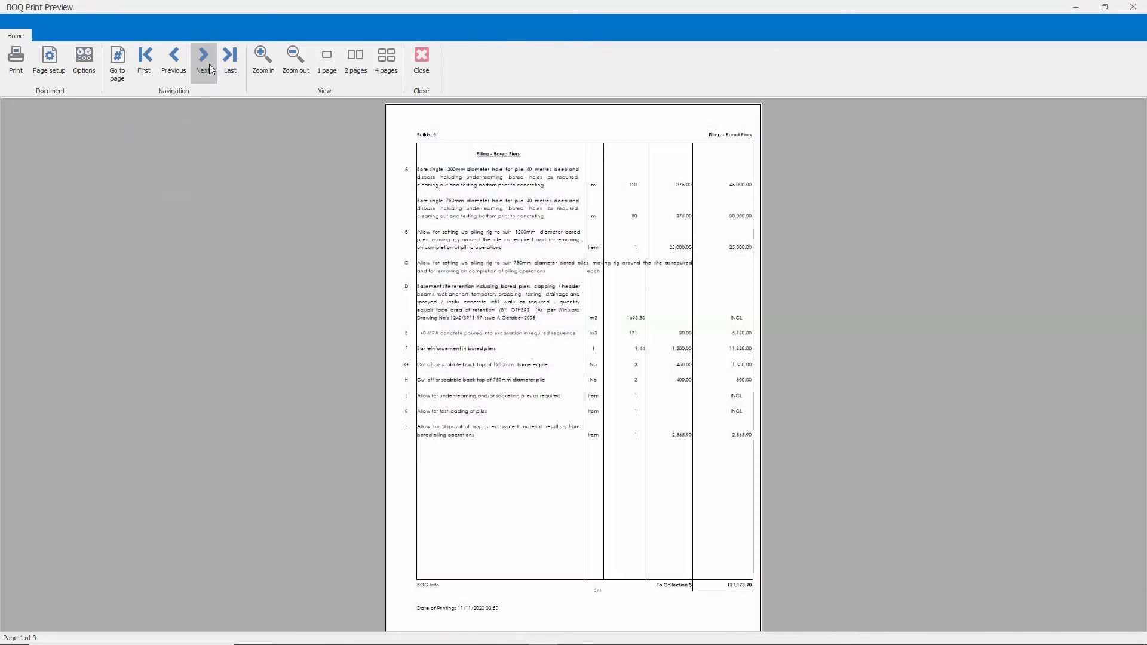
Move to the next BOQ preview page, Concrete Items.
click(203, 58)
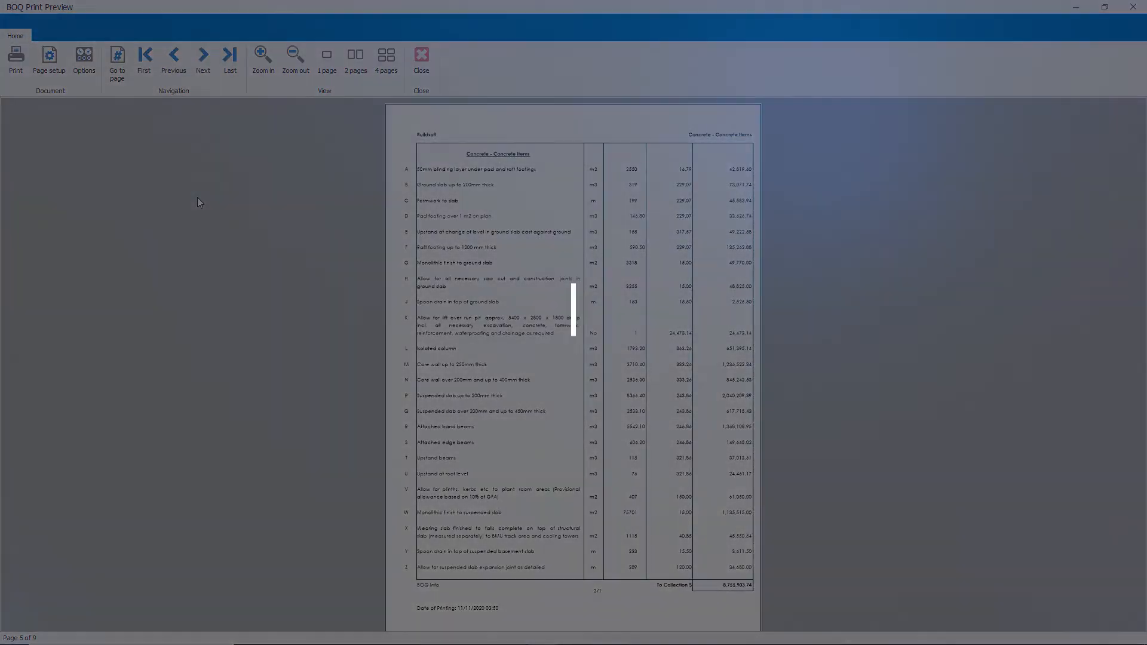